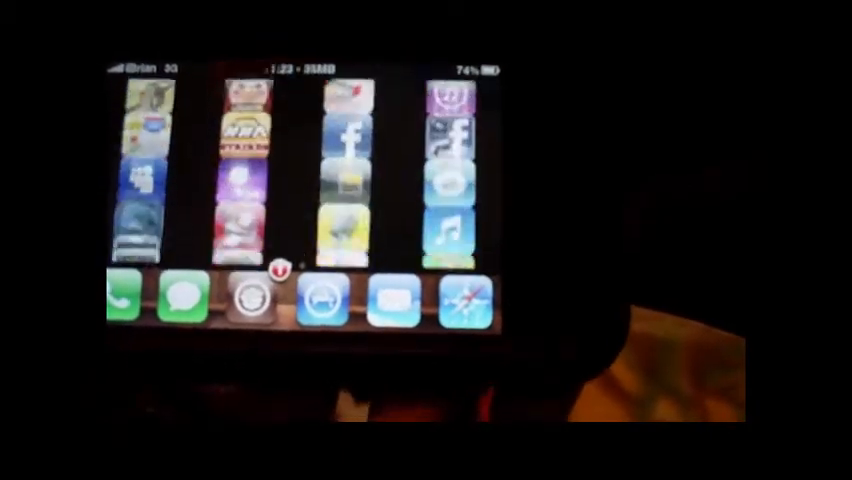
- Keep Rotation Enabled and Background Rotation on and set Icons Behavior to 100%
{"action": "scroll", "scroll_direction": "left", "scroll_amount": 3}
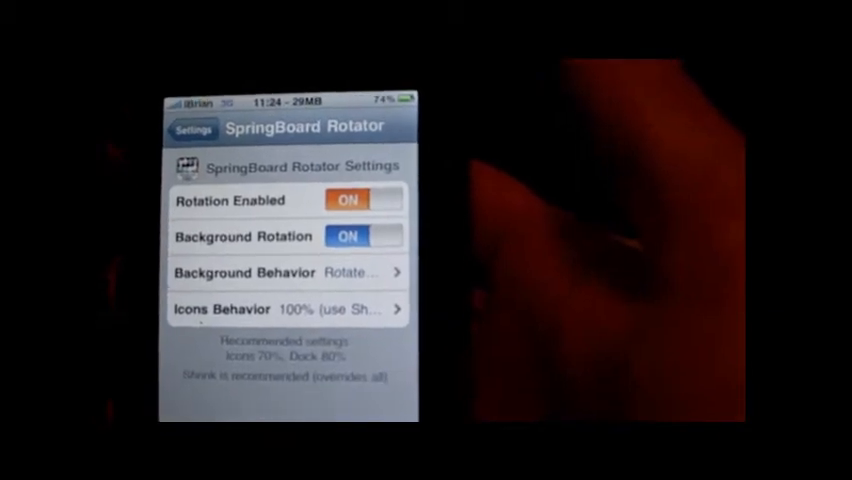
{"action": "left_click", "coordinate": [280, 272]}
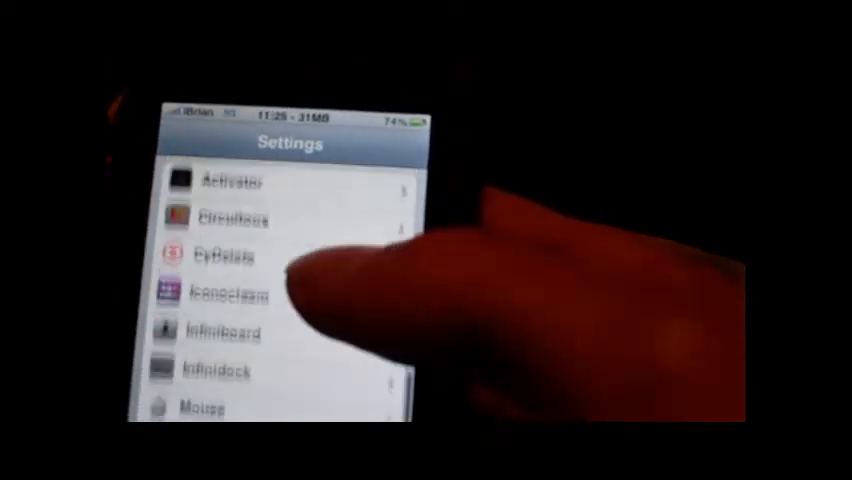
- Scroll the Settings list down toward the OverBoard and SBRotator entries
{"action": "scroll", "scroll_direction": "up", "scroll_amount": 3}
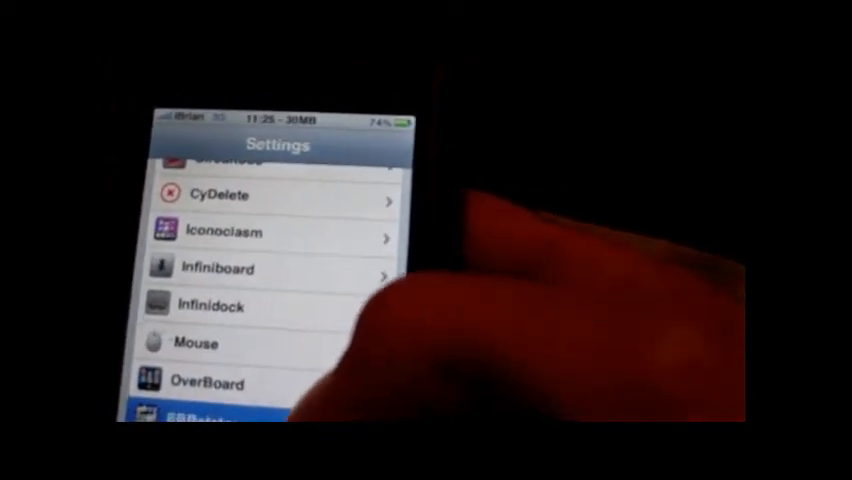